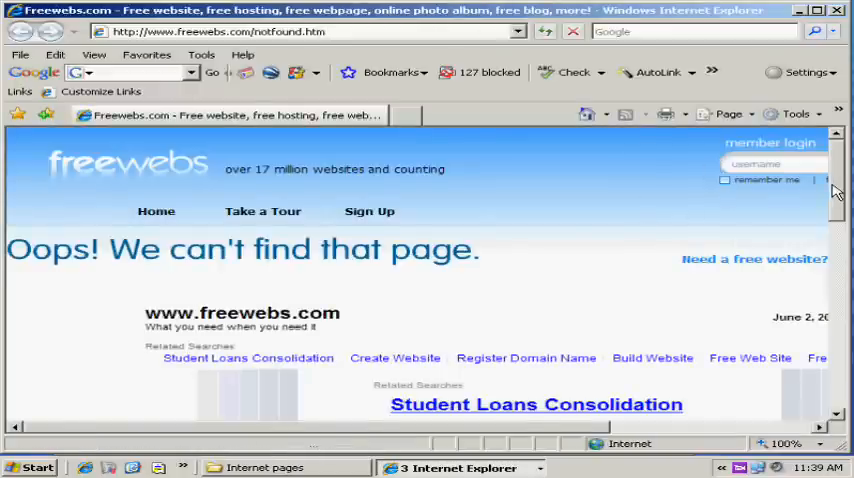
Reach the Site Manager file manager page with the Upload Tools section in view.
scroll("down", 3)
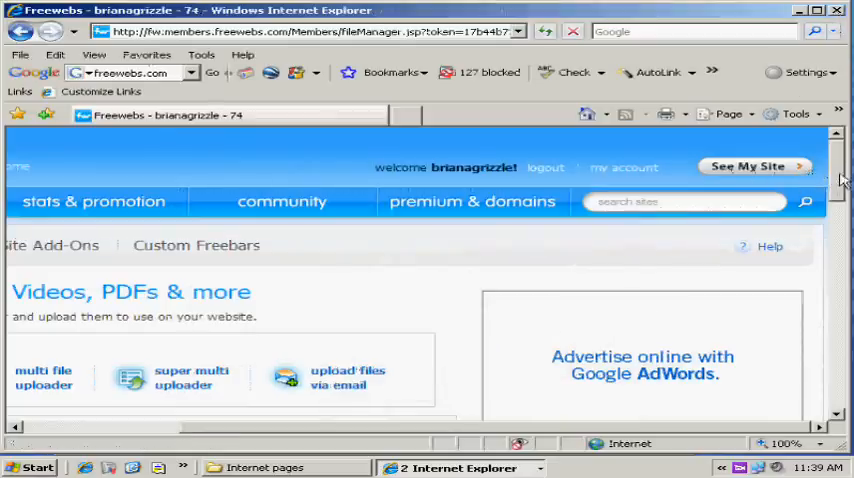
Start the single file uploader from the Upload Tools links.
scroll("down", 3)
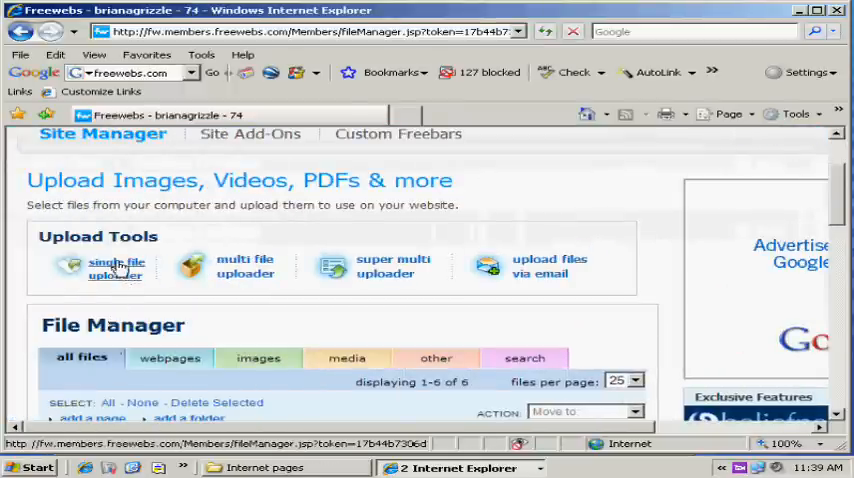
left_click(116, 268)
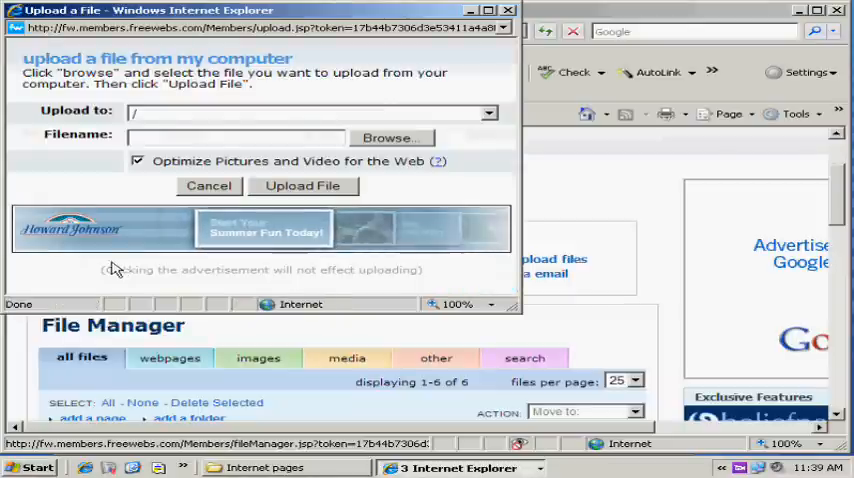
Upload the .htm page from the Internet pages folder to the root, giving seven files.
left_click(390, 138)
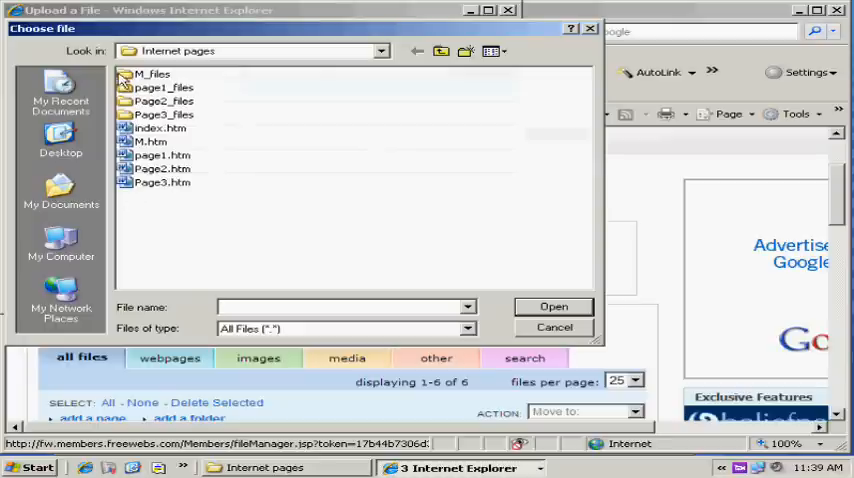
mouse_move(168, 198)
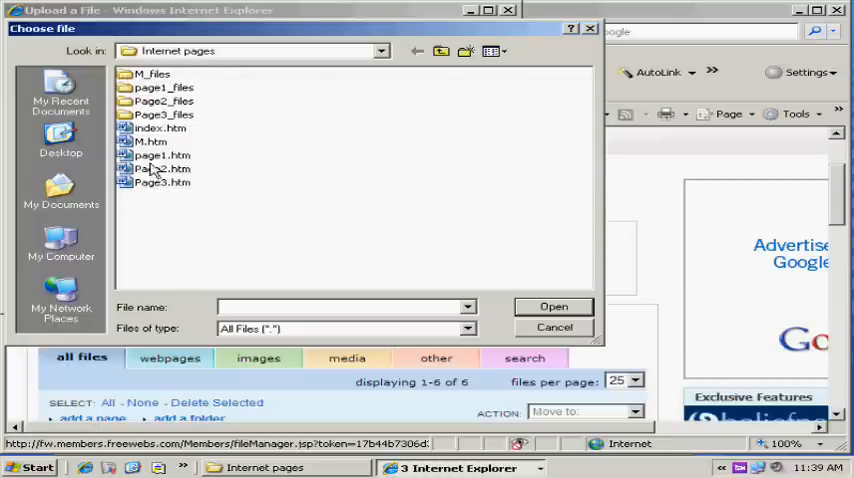
mouse_move(155, 135)
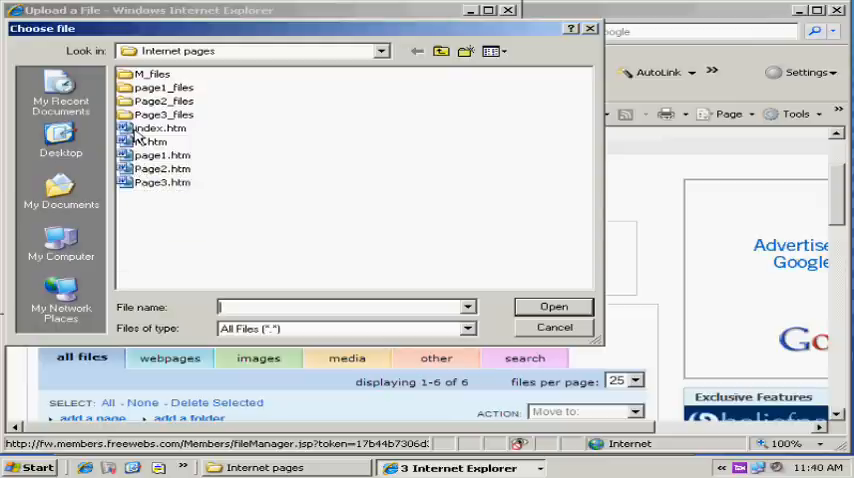
mouse_move(155, 141)
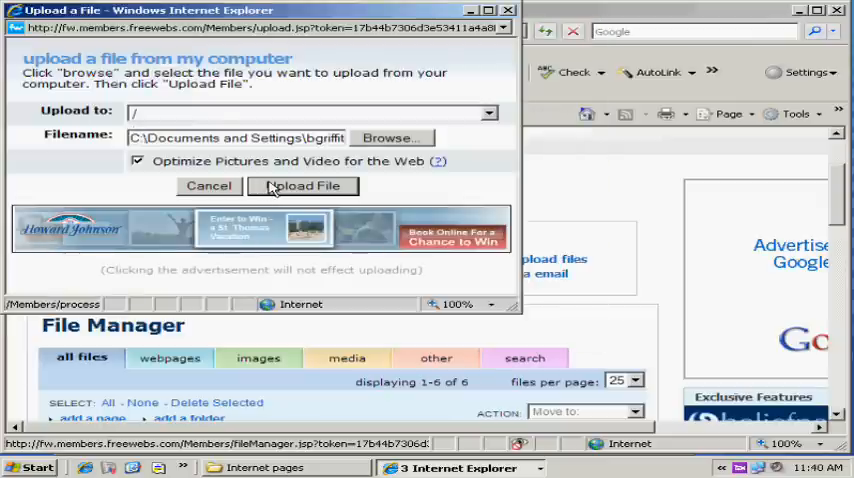
left_click(302, 186)
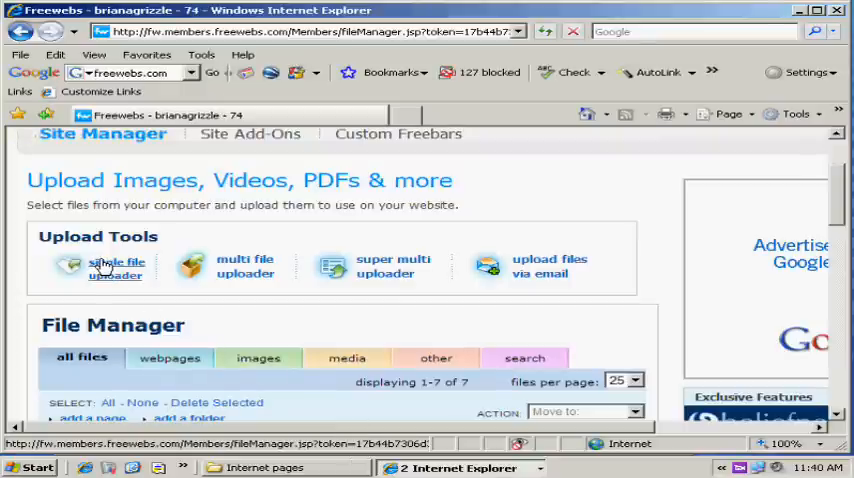
Upload a second page file to the root after dismissing the 'select a file' alert, giving eight files.
left_click(115, 268)
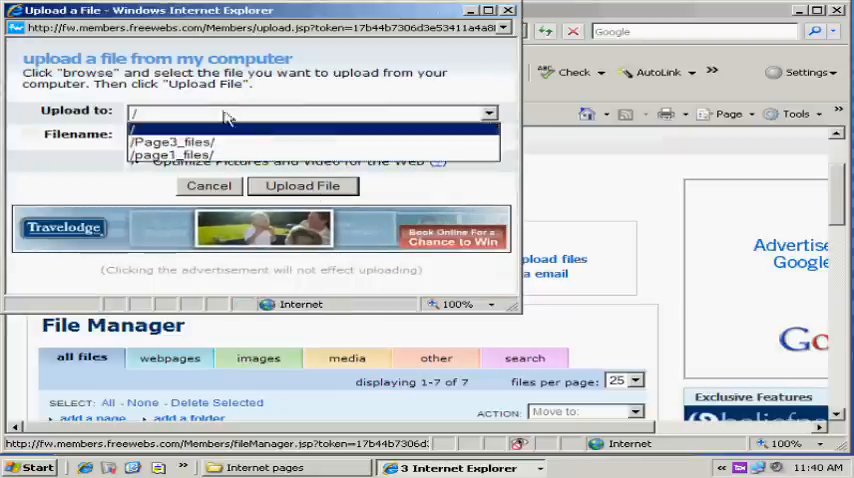
left_click(303, 185)
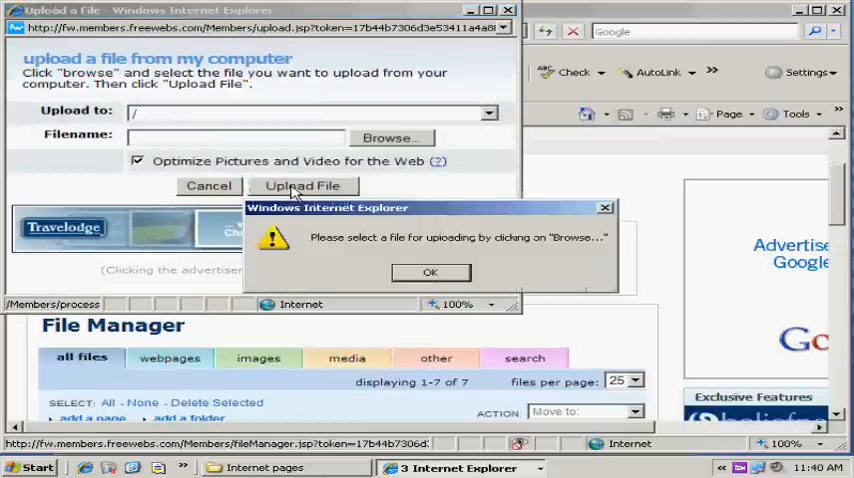
left_click(430, 272)
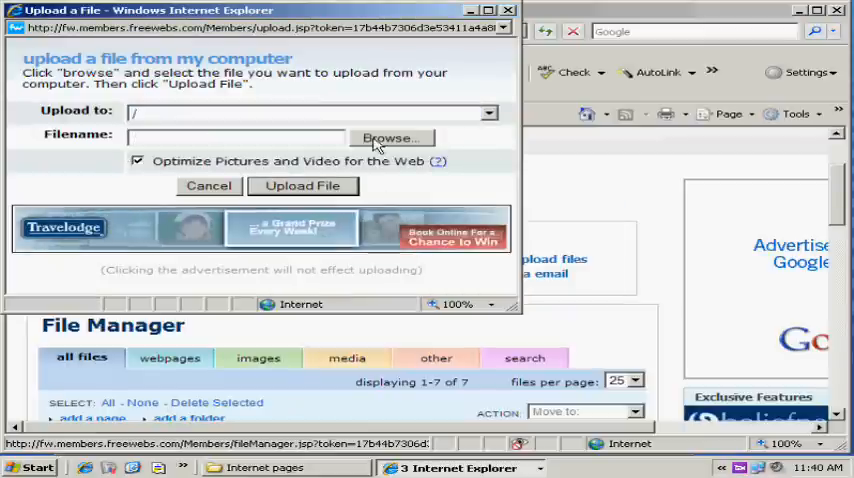
left_click(390, 138)
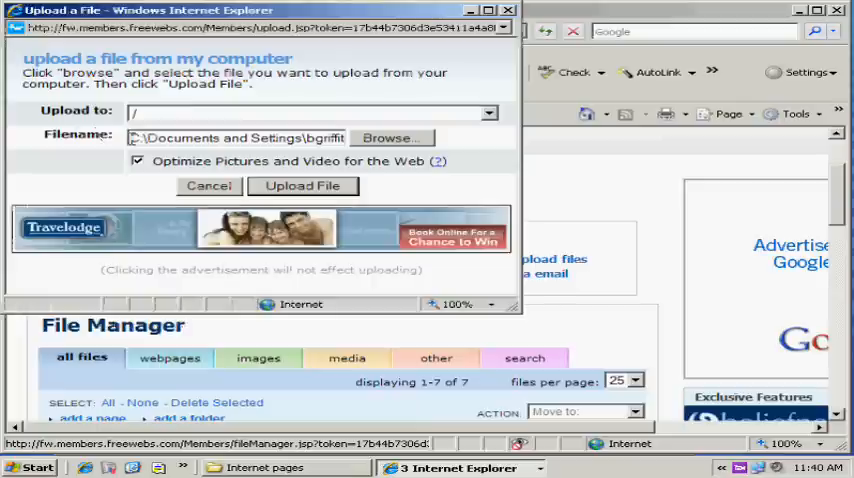
left_click(303, 185)
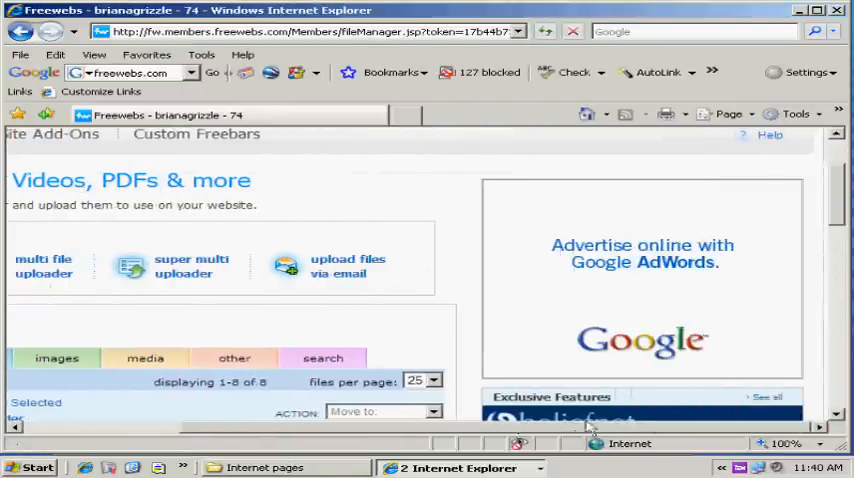
View the published site via 'See My Site' and load Page 1 from the menu frame.
scroll("up", 3)
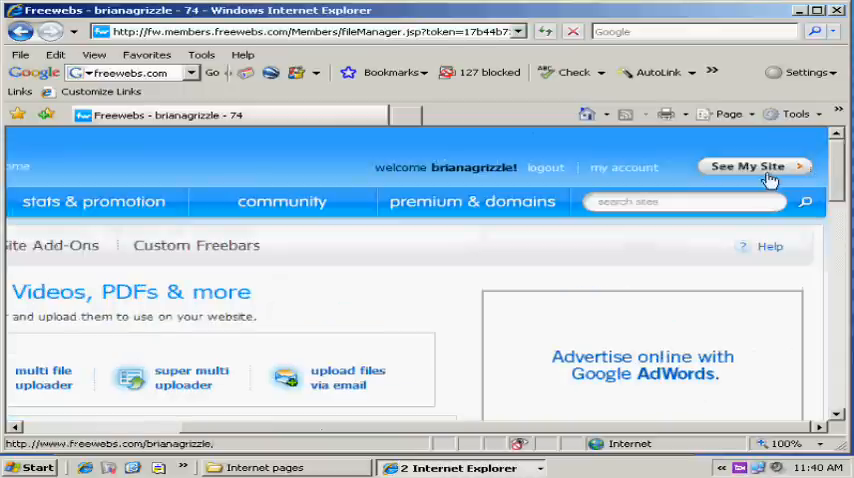
left_click(752, 166)
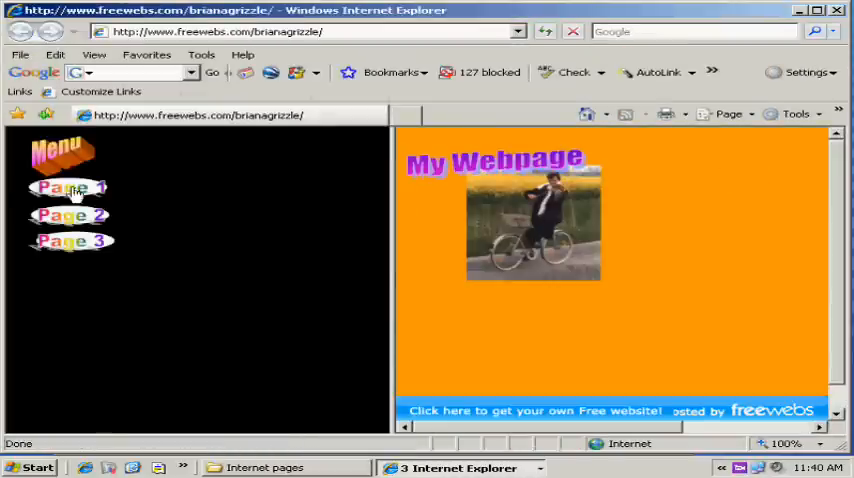
mouse_move(62, 215)
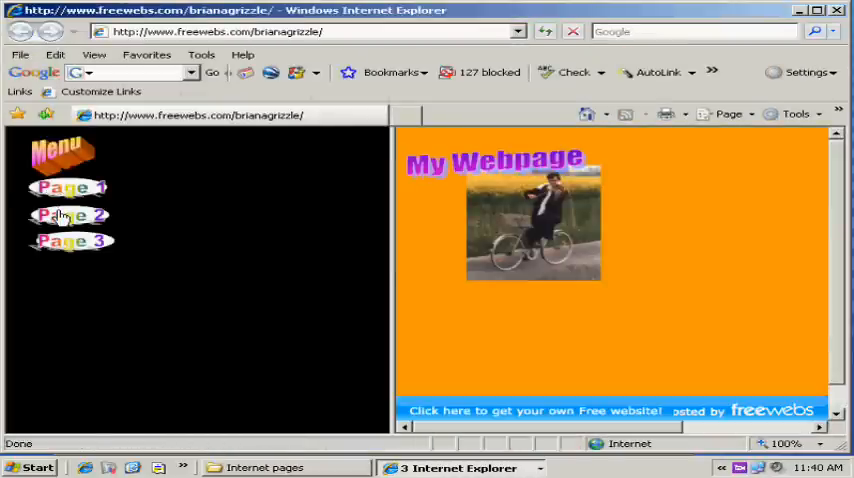
left_click(70, 188)
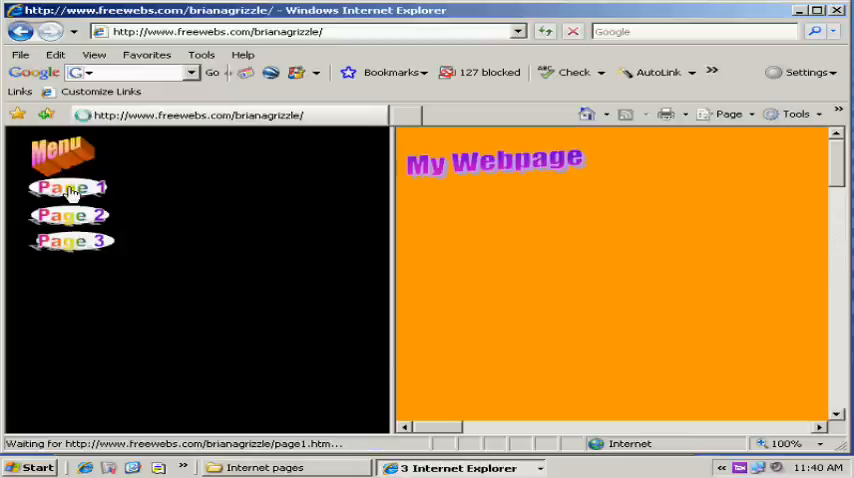
Close the site window to show the file list with index.htm, M.htm and pages 1–3.
left_click(70, 215)
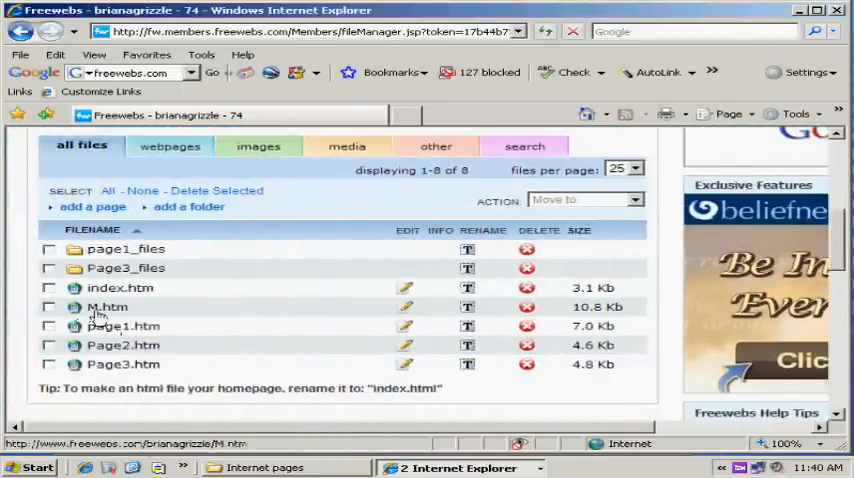
left_click(107, 307)
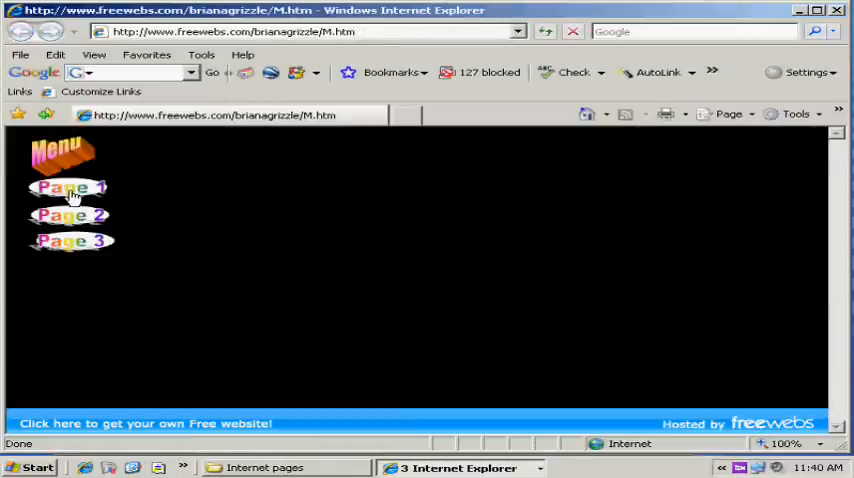
mouse_move(275, 140)
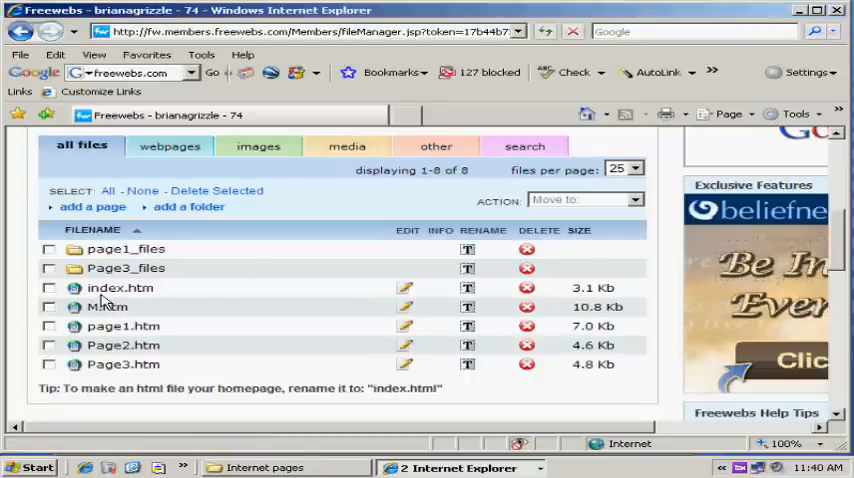
scroll("down", 3)
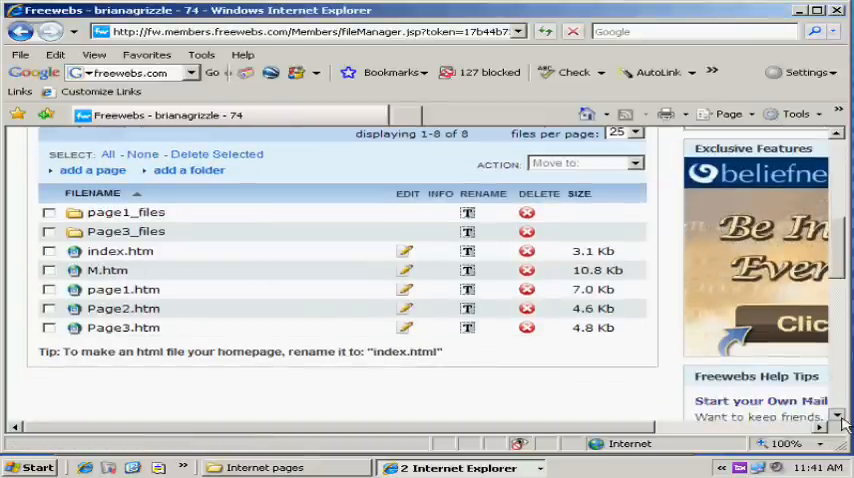